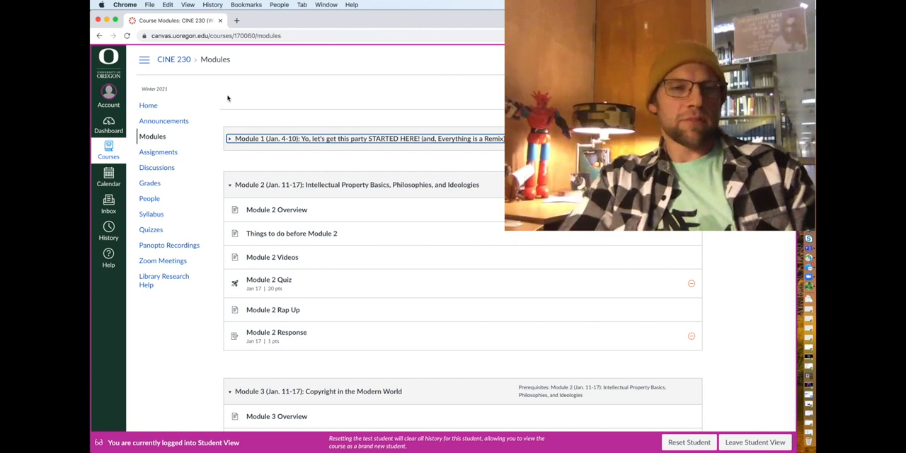
mouse_move(158, 151)
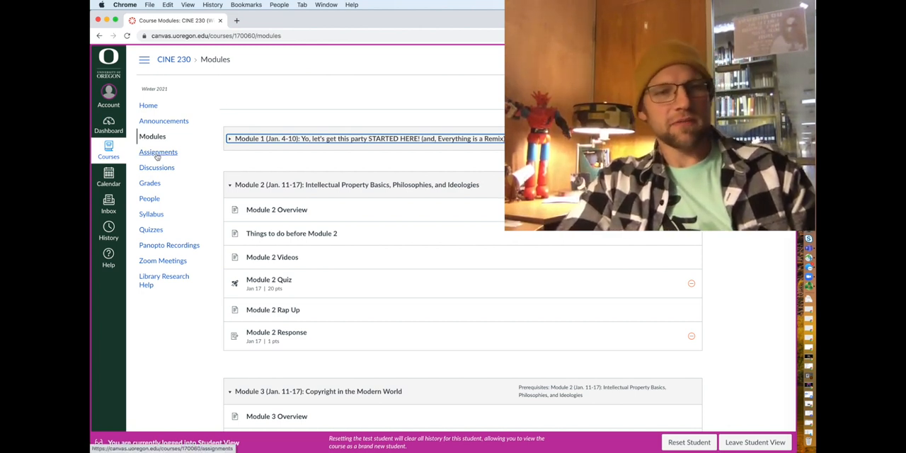
Go to the CINE 230 Assignments list and scroll down to the final project assignments.
click(159, 152)
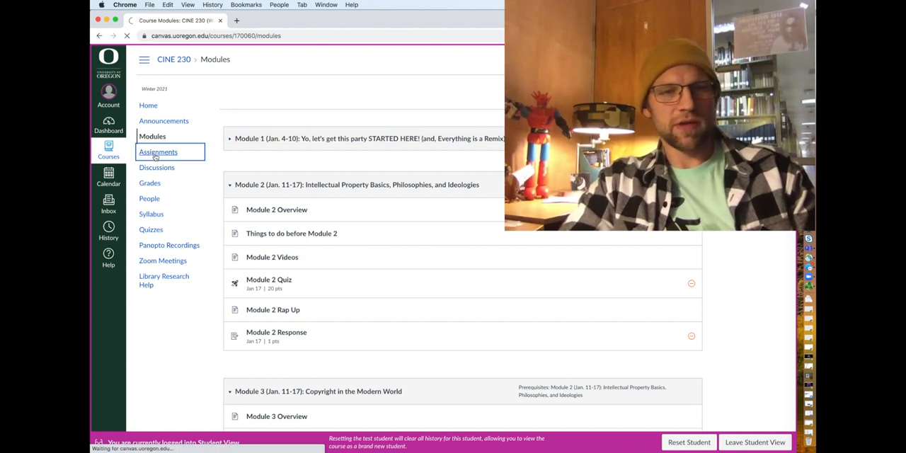
click(158, 151)
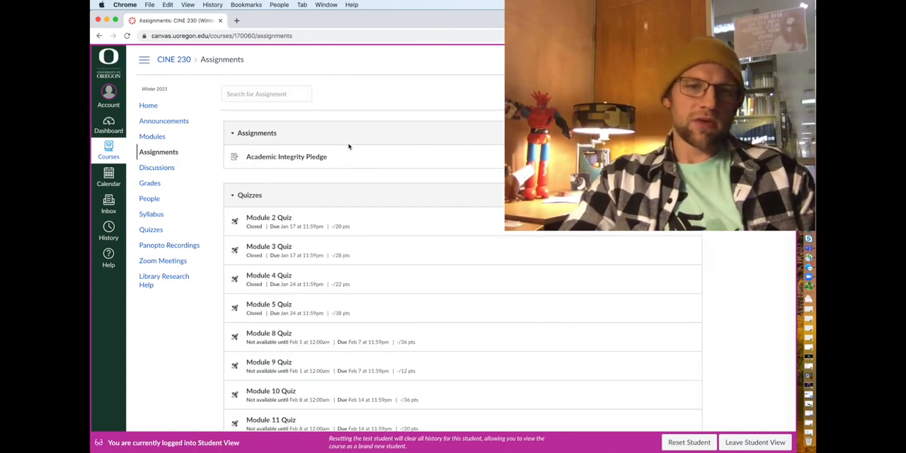
scroll(down, 3)
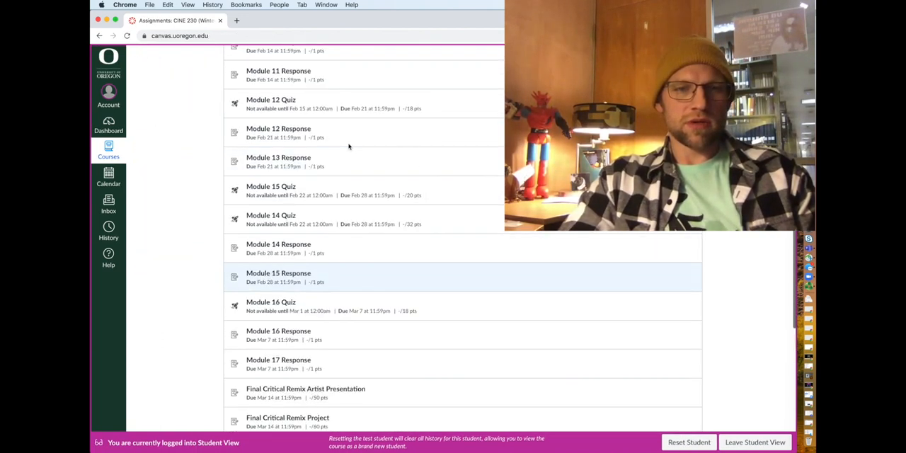
scroll(up, 3)
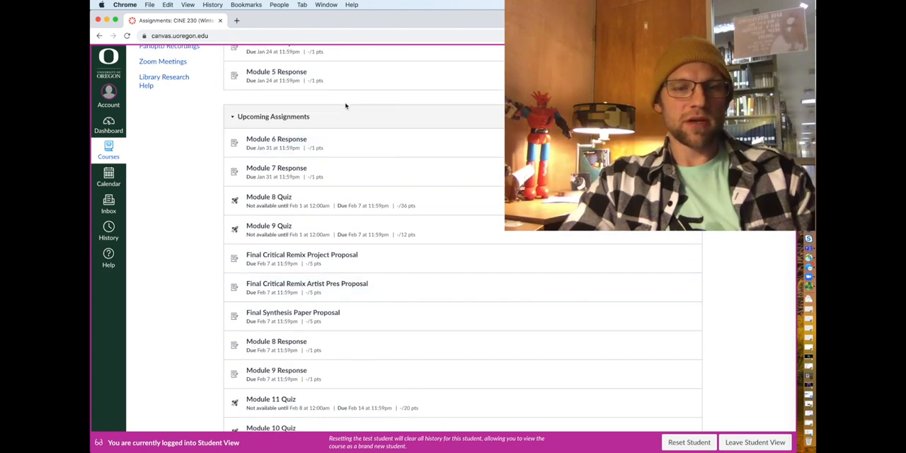
scroll(down, 3)
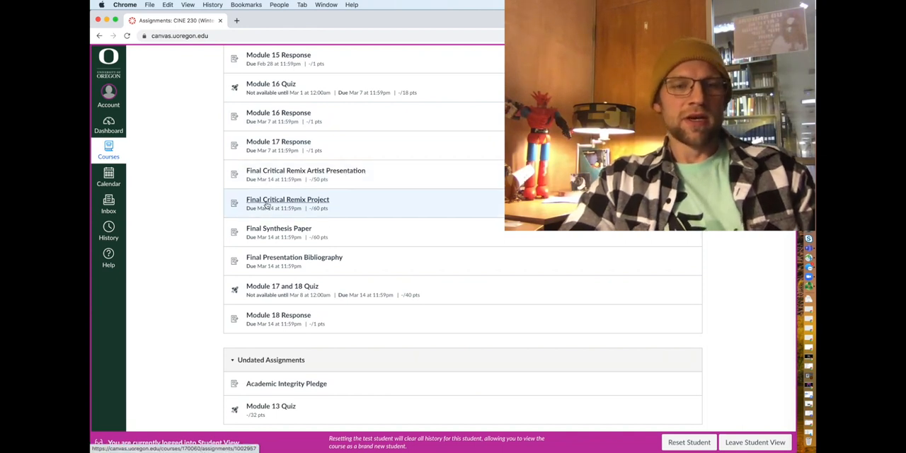
mouse_move(308, 224)
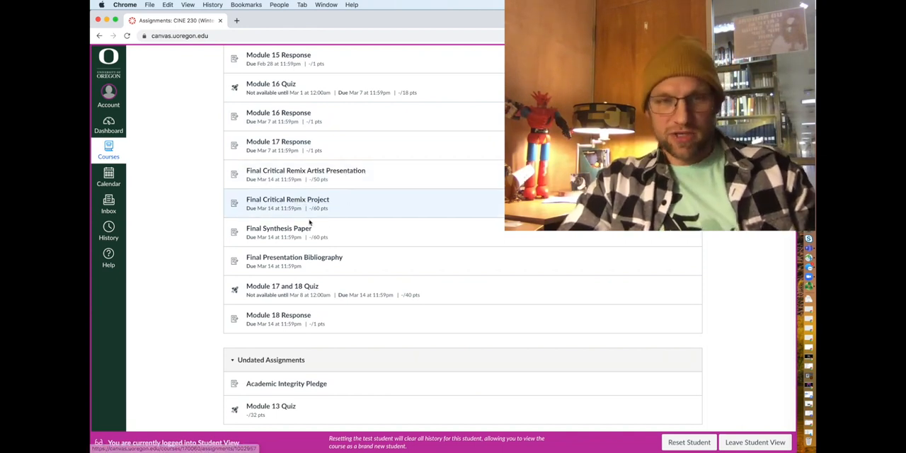
Open the Final Synthesis Paper assignment and scroll into its 5–7 page requirements list.
click(278, 228)
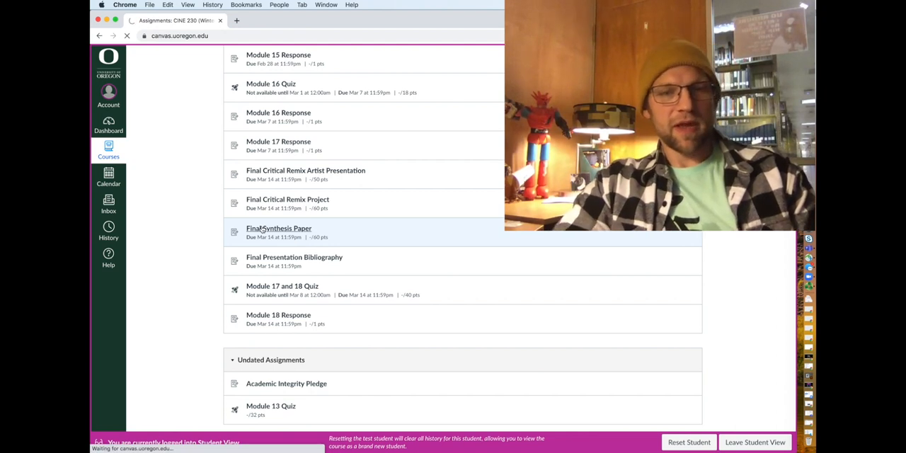
click(277, 228)
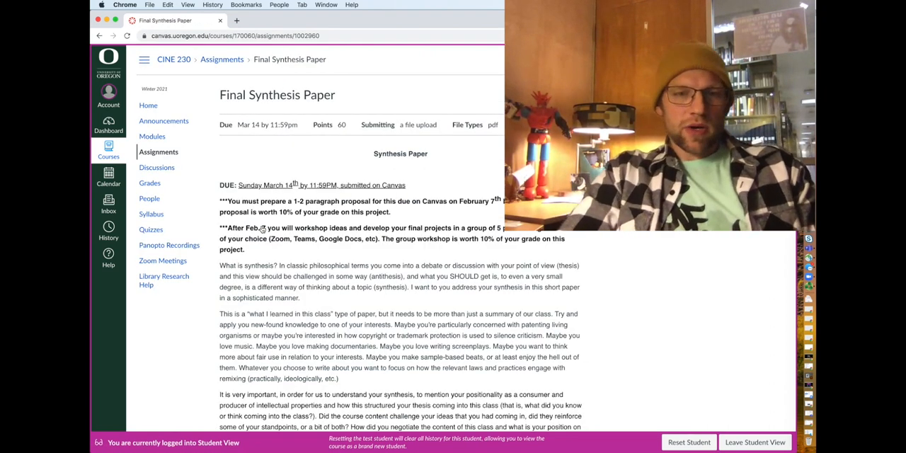
scroll(down, 3)
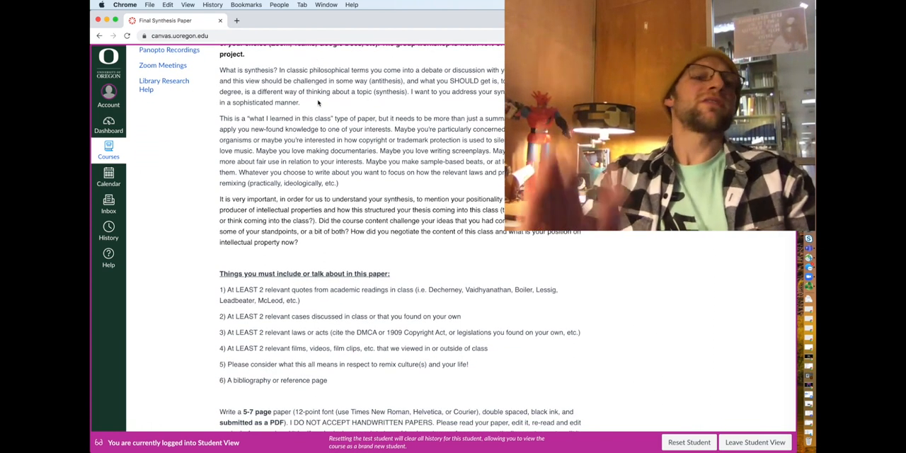
scroll(down, 3)
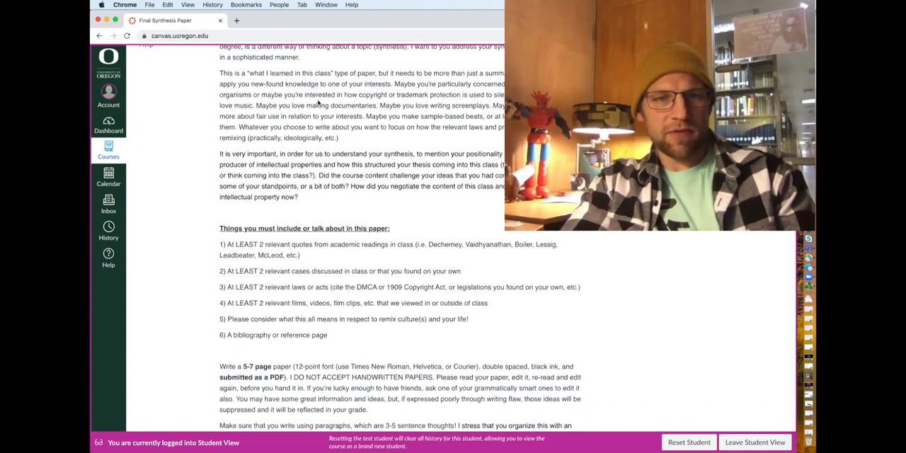
scroll(down, 3)
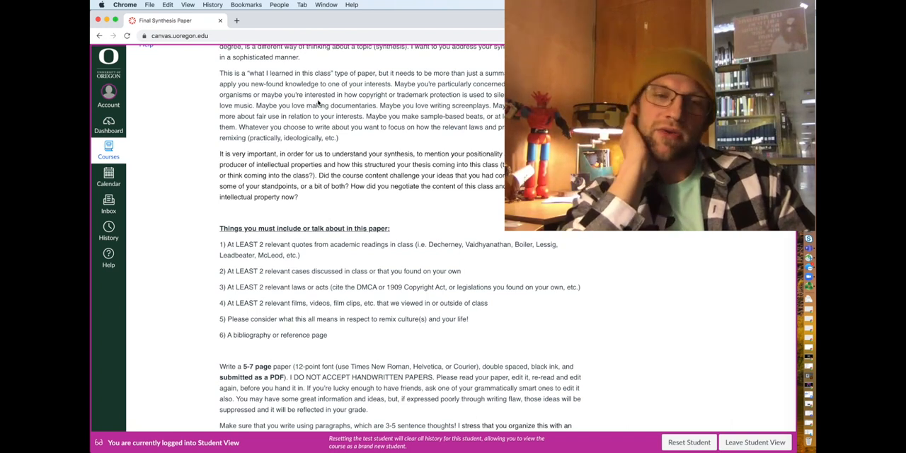
scroll(down, 3)
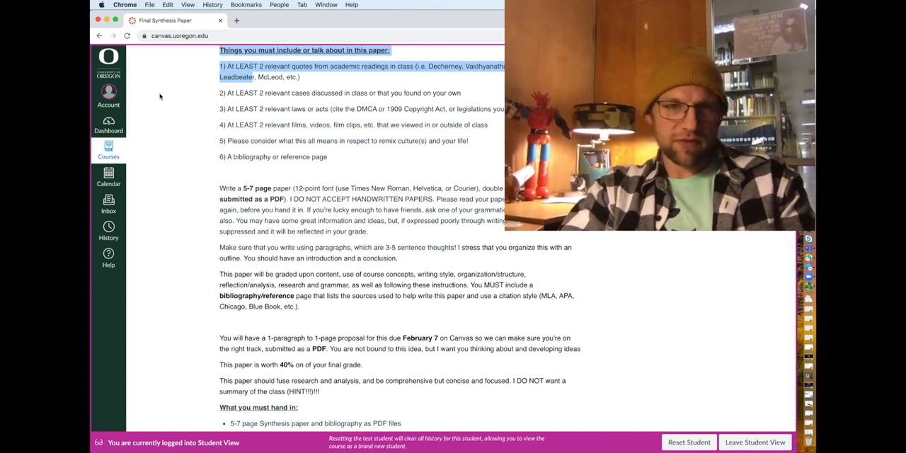
Scroll through 'What you must hand in' and 'How you'll be graded' to the start of the project timeline.
scroll(down, 3)
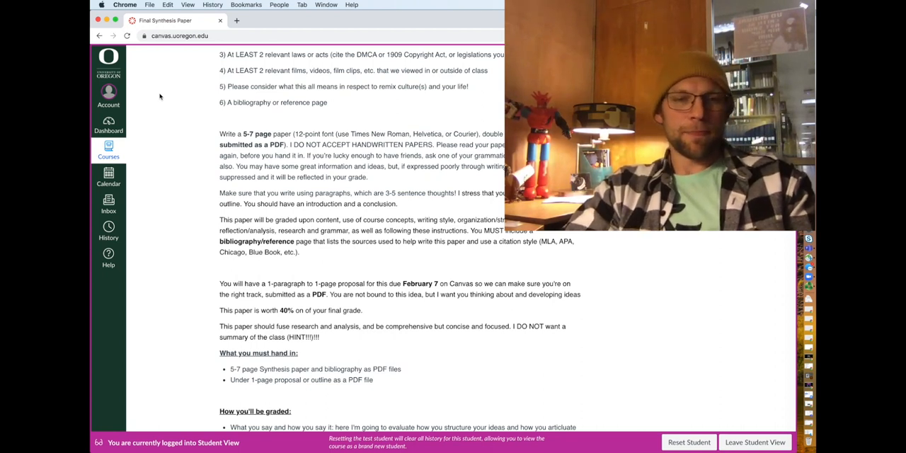
scroll(down, 3)
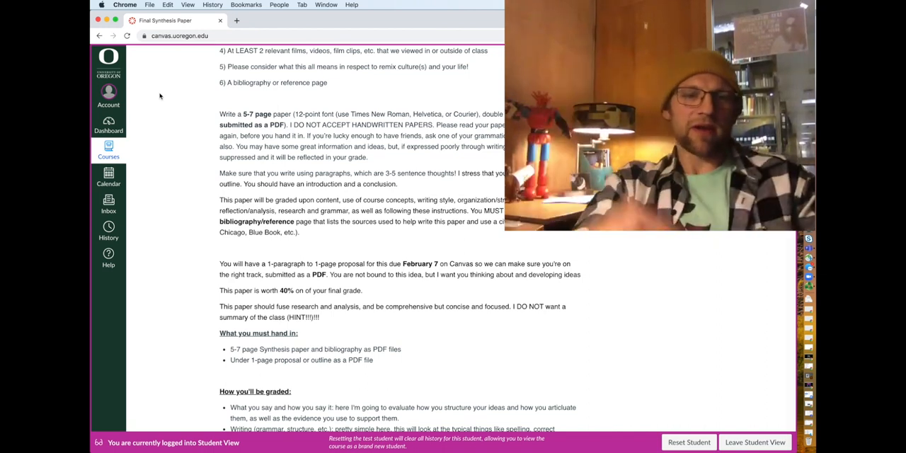
scroll(down, 3)
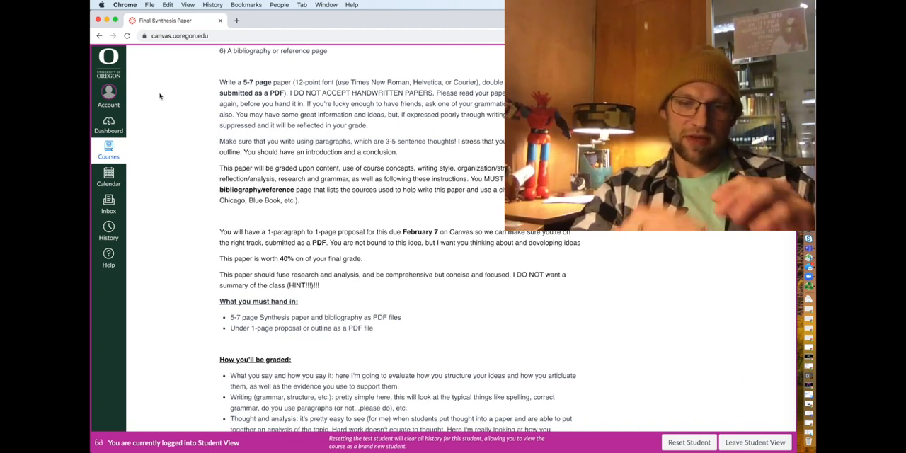
scroll(down, 3)
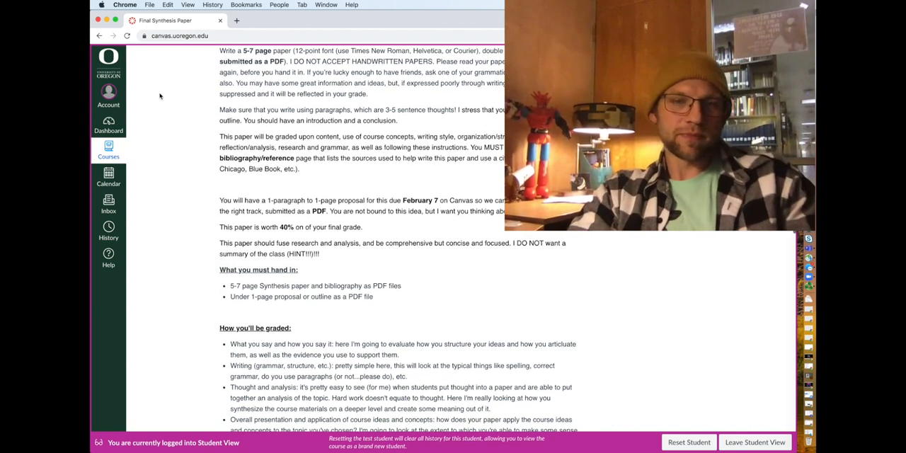
scroll(down, 3)
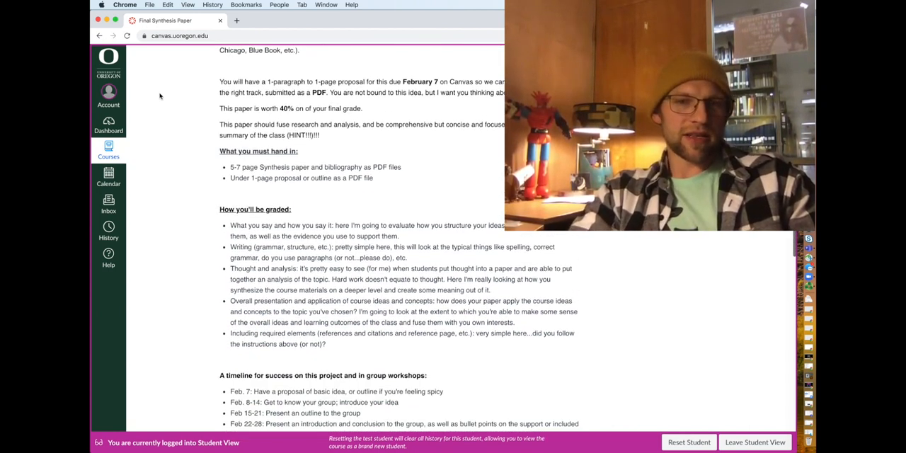
scroll(down, 3)
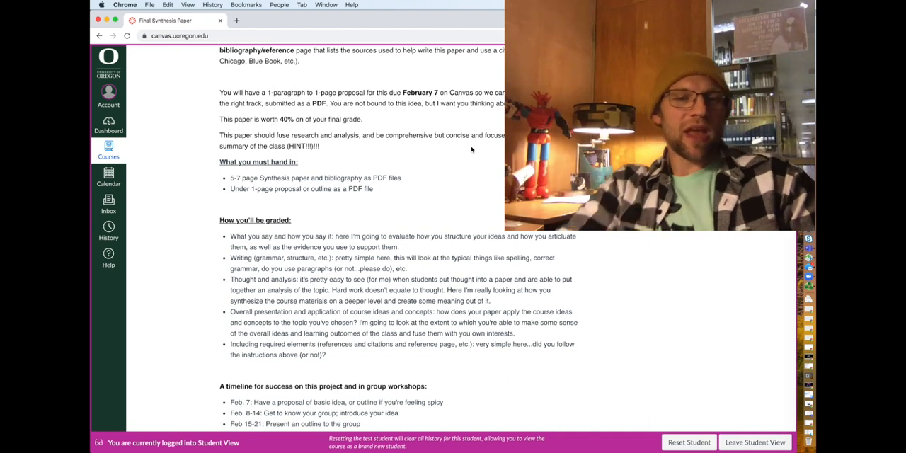
Scroll past the timeline and rubric categories on the assignment page.
scroll(down, 3)
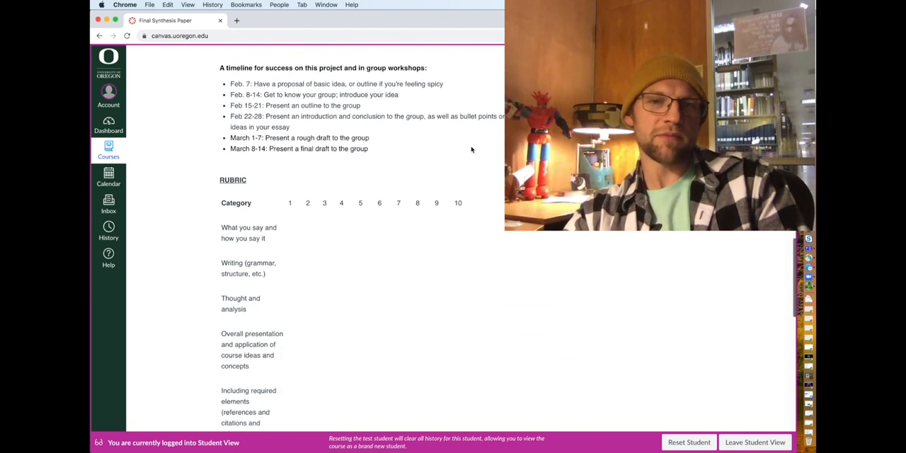
scroll(down, 3)
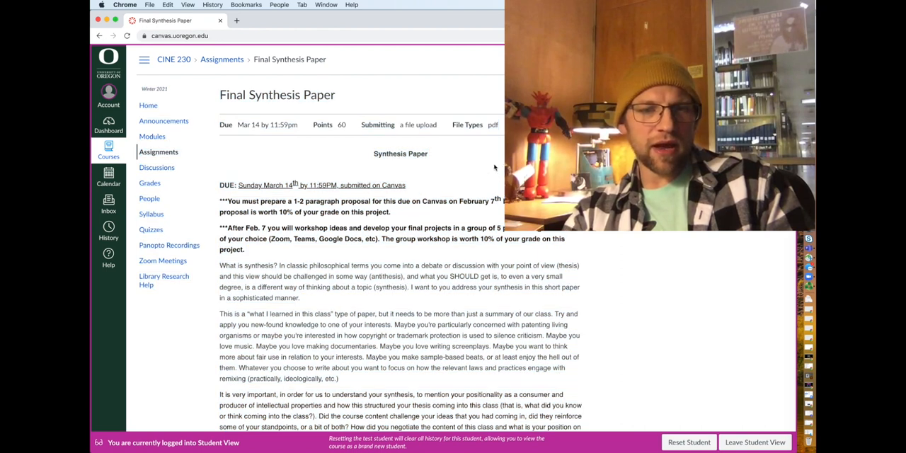
Scroll to the 'A timeline for success' workshop dates and the RUBRIC heading.
scroll(down, 3)
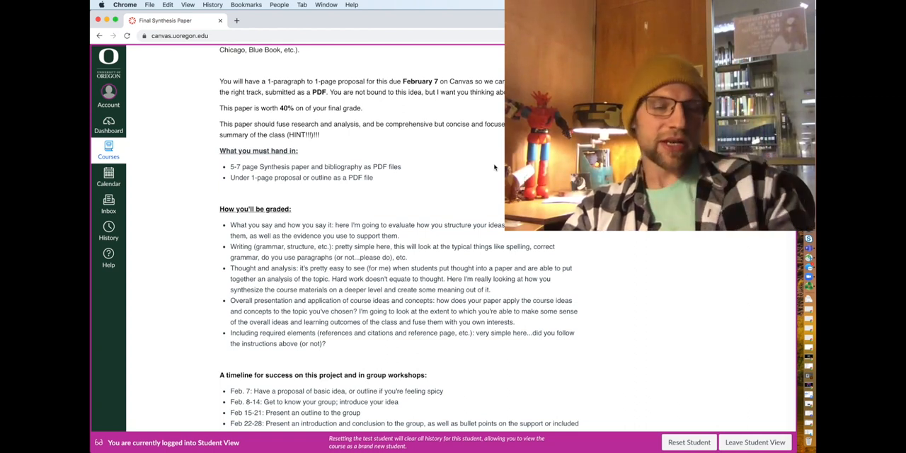
scroll(down, 3)
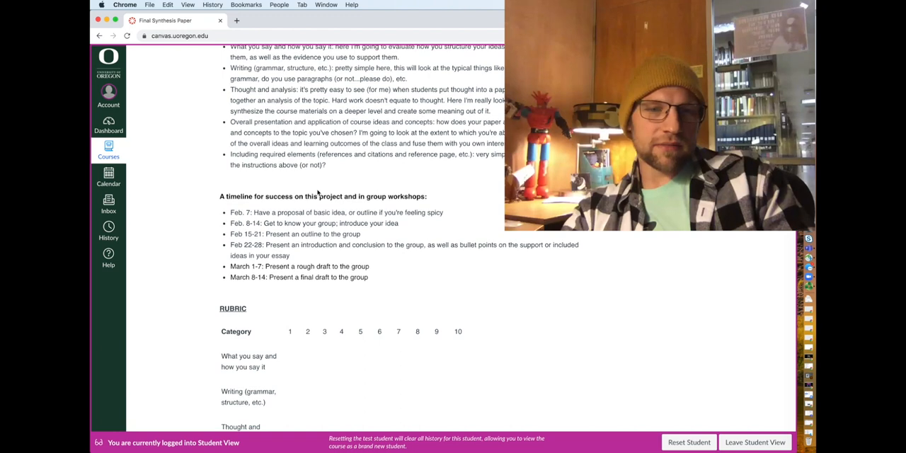
scroll(down, 3)
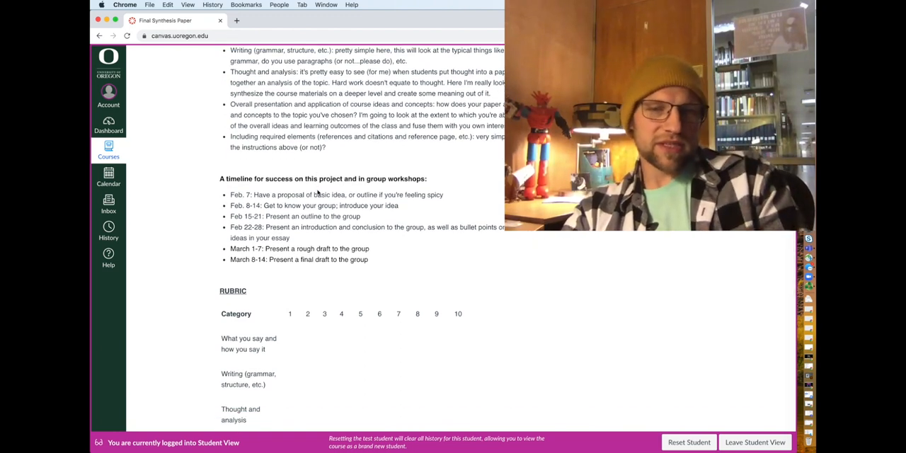
scroll(down, 3)
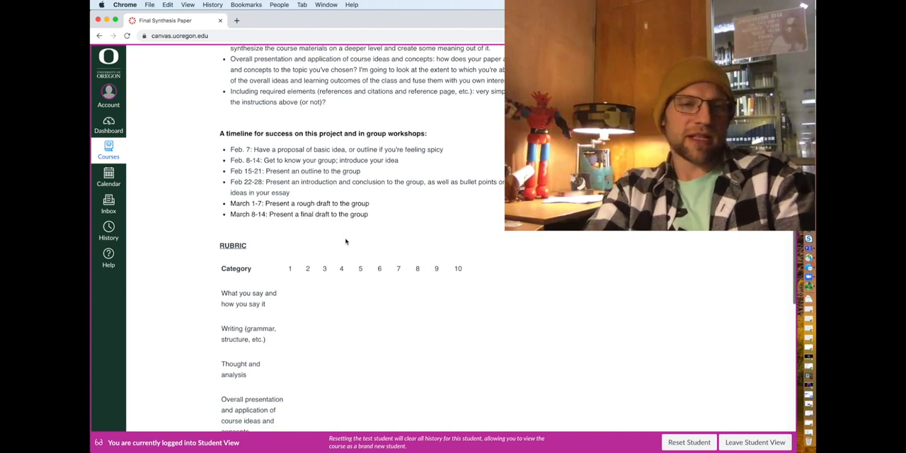
Scroll through the rubric point totals, letter-grade descriptions and ratings table.
scroll(down, 3)
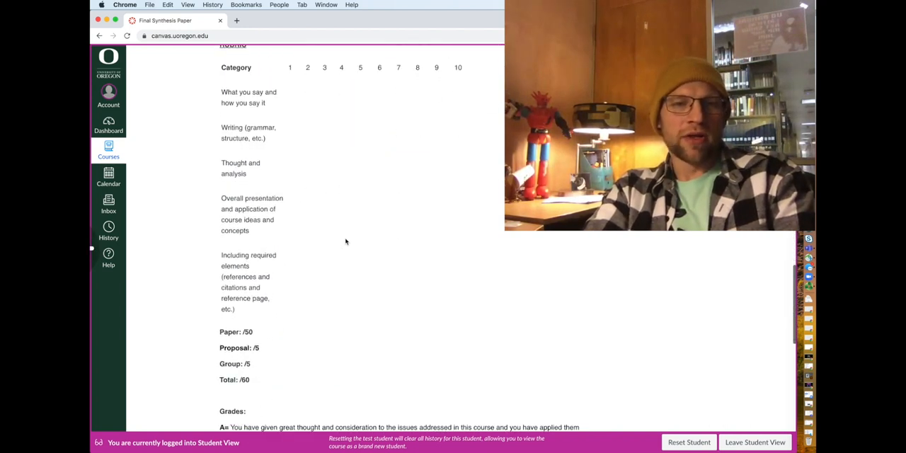
scroll(down, 3)
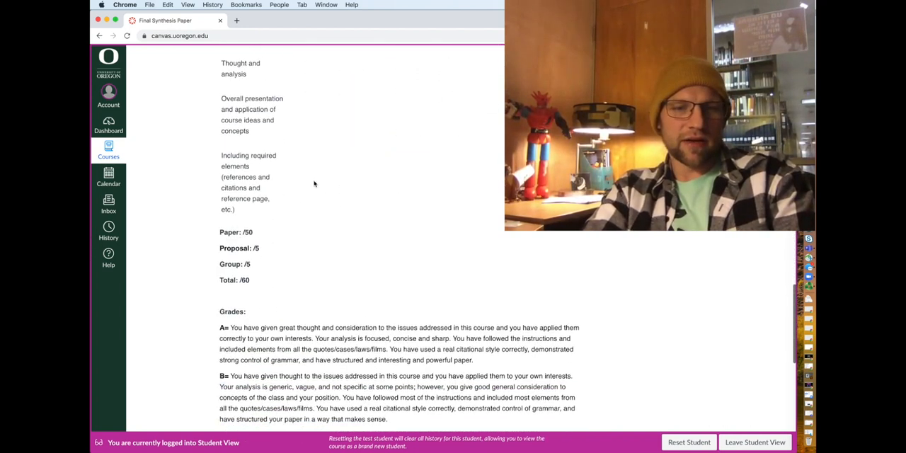
scroll(down, 3)
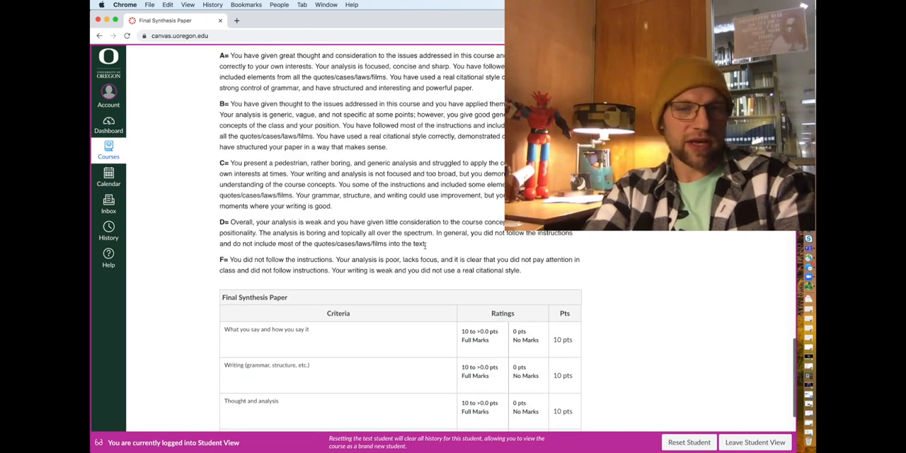
scroll(down, 3)
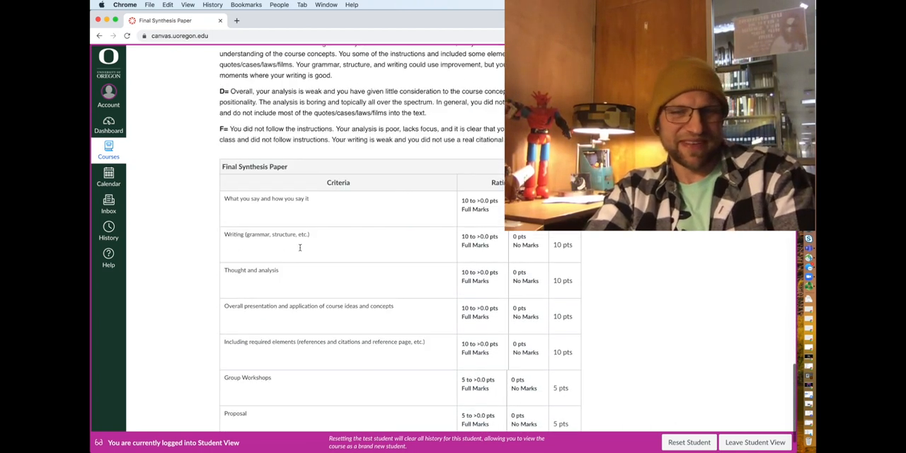
scroll(down, 3)
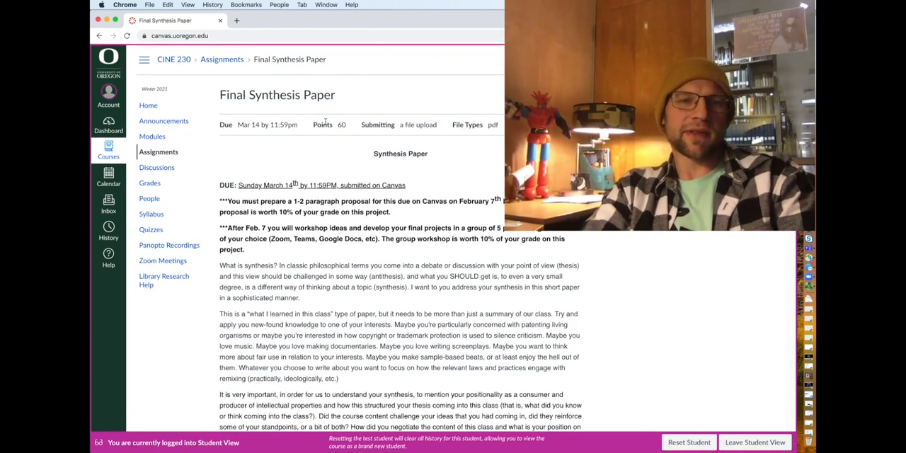
mouse_move(360, 156)
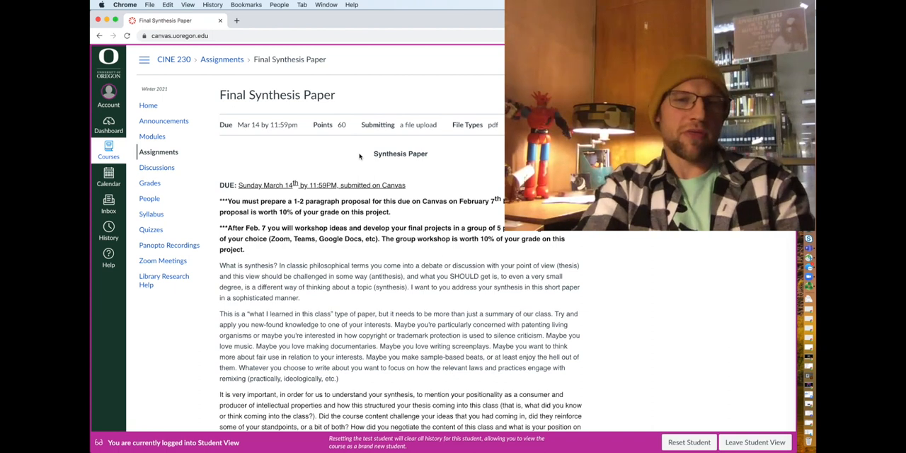